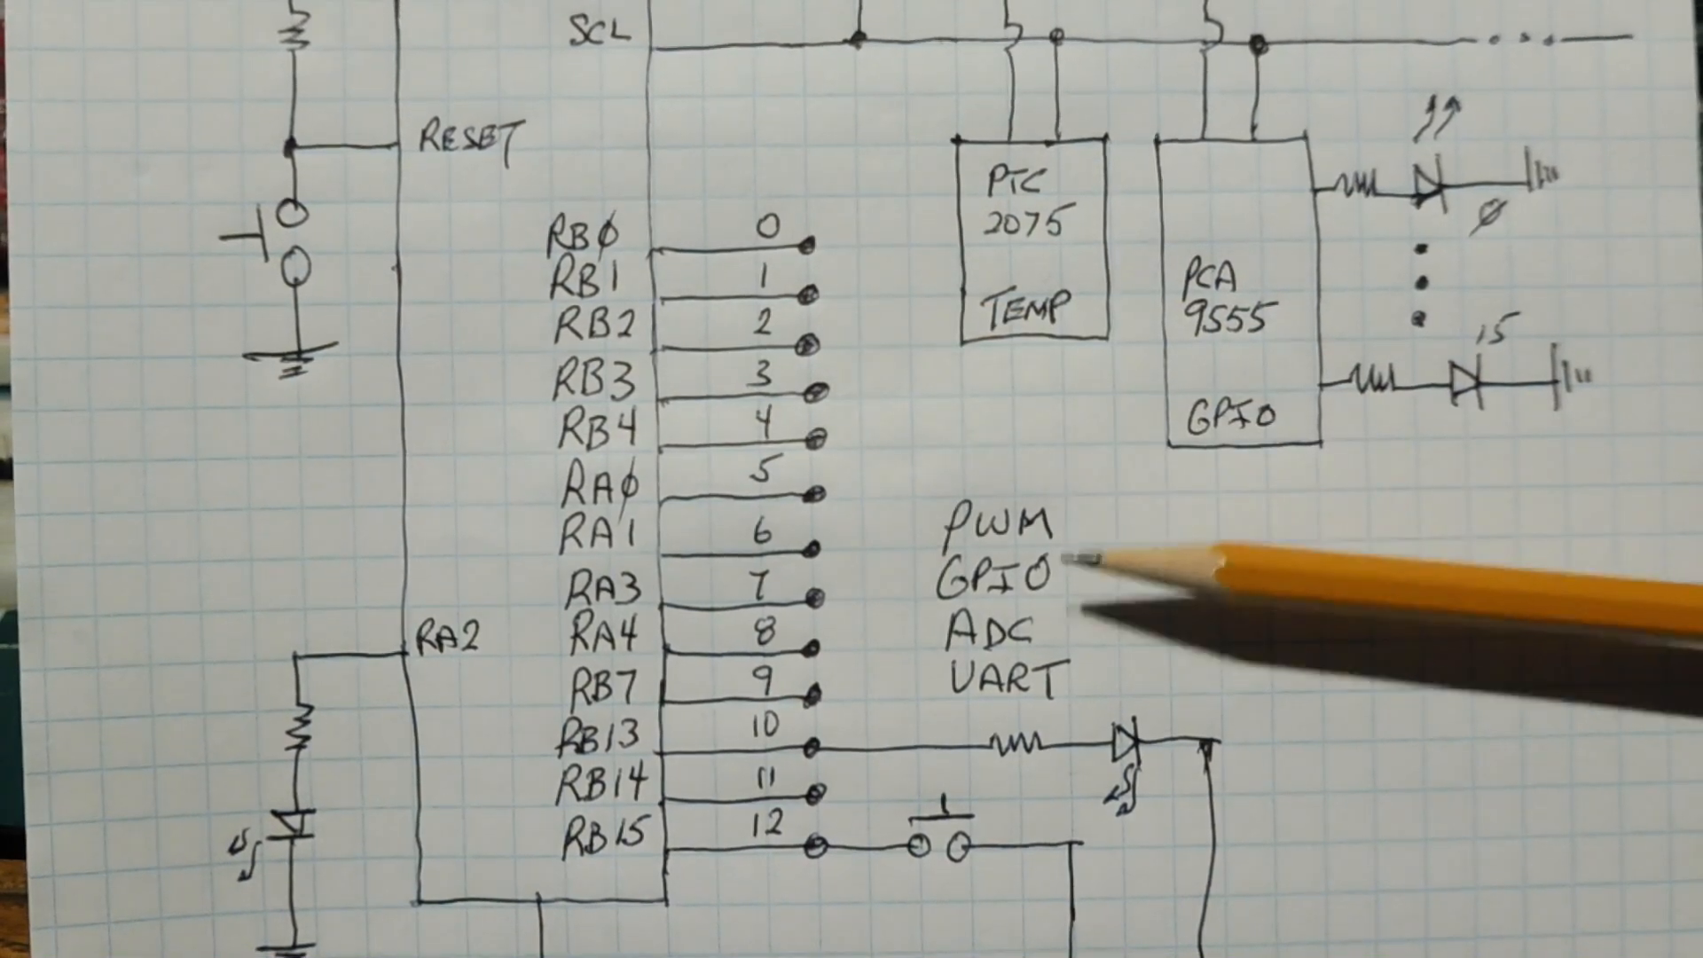
mouse_move(1140, 738)
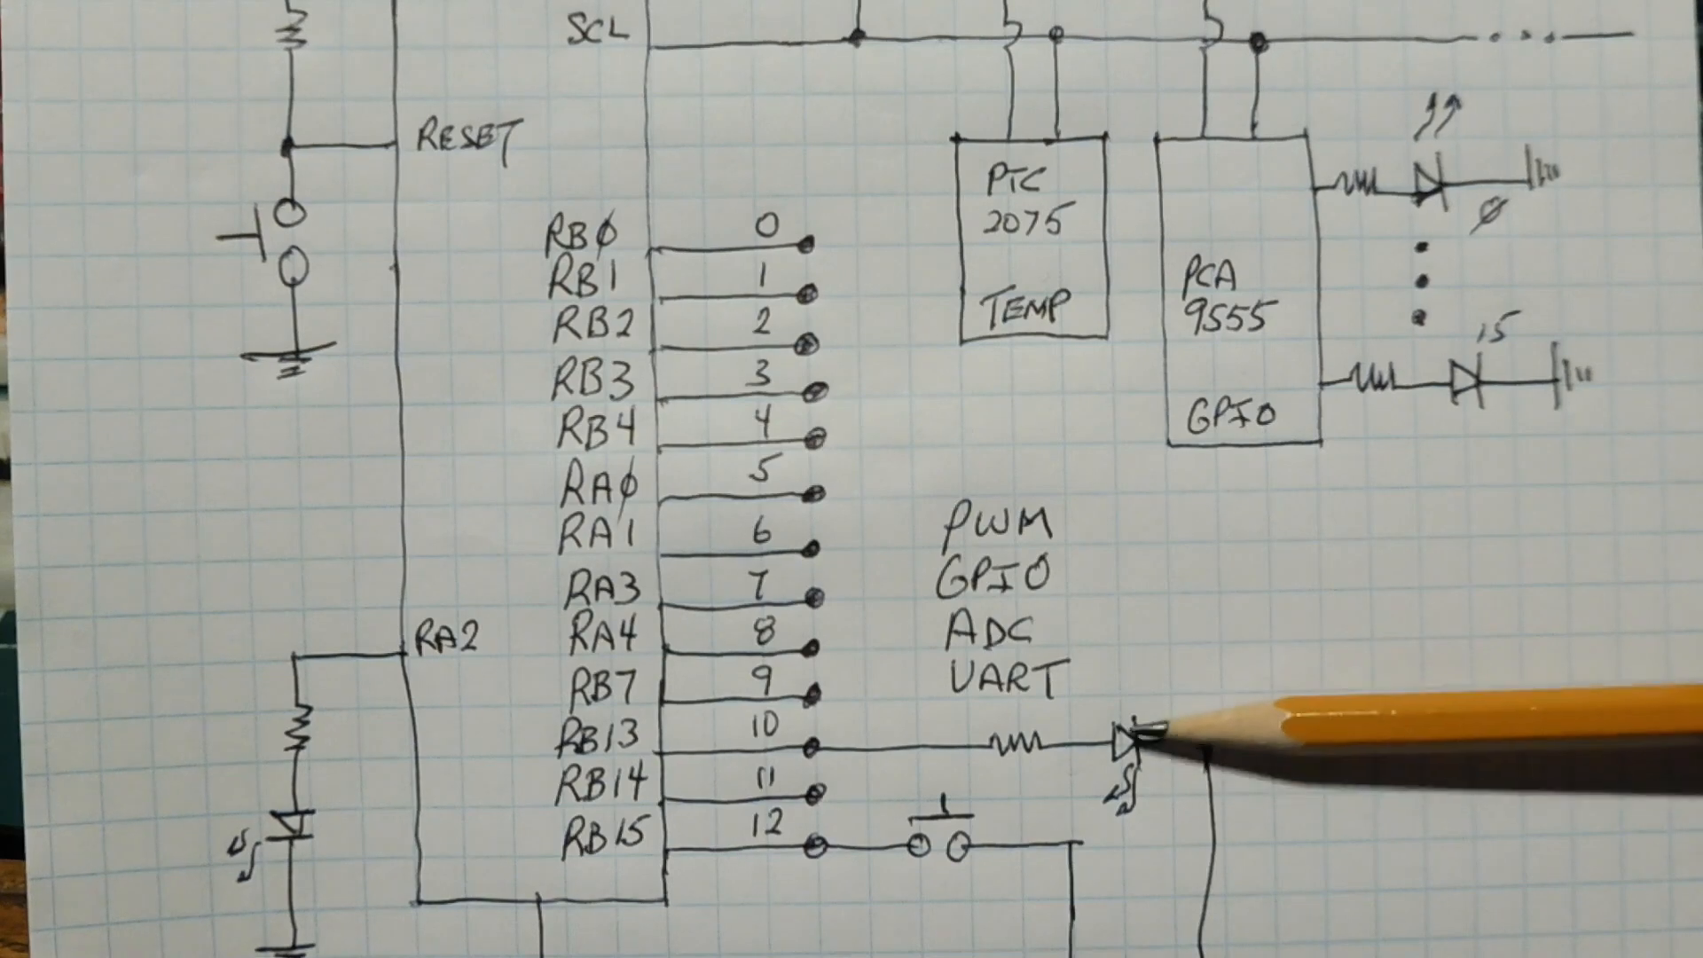